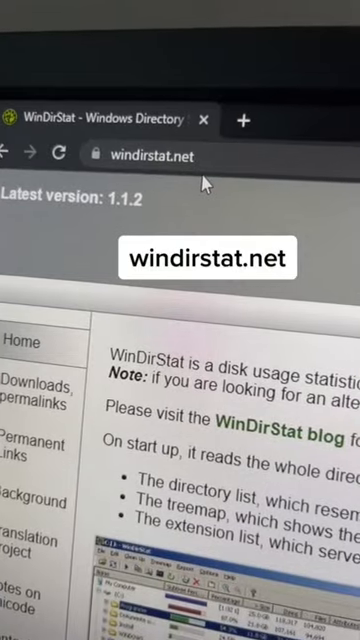
Start a WinDirStat scan of the OS (C:) drive via Individual Drives
{"action": "scroll", "scroll_direction": "down", "scroll_amount": 3}
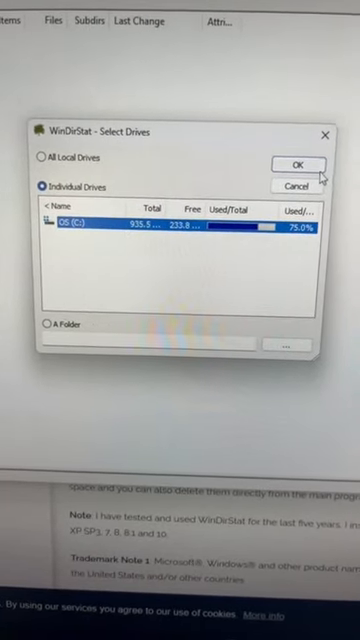
{"action": "left_click", "coordinate": [297, 165]}
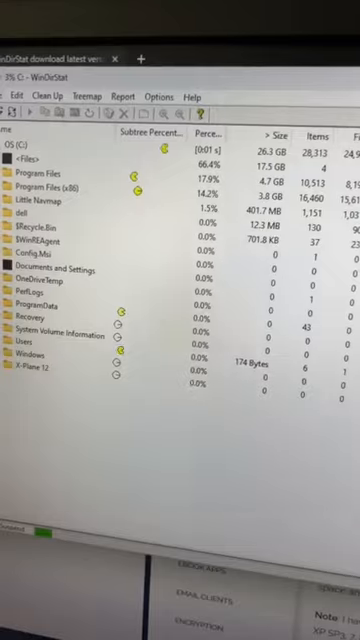